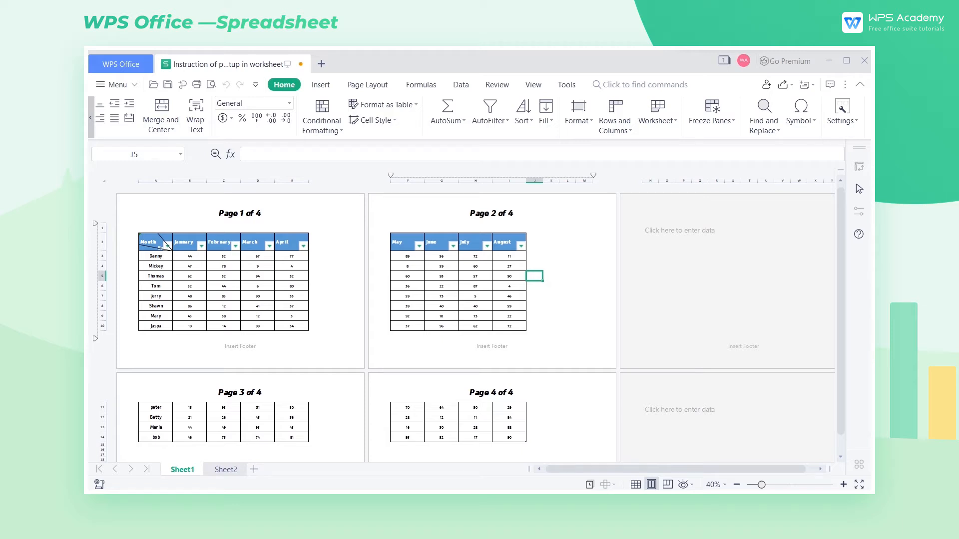
Switch the ribbon from Home to the Page Layout tools.
{"action": "left_click", "coordinate": [367, 84]}
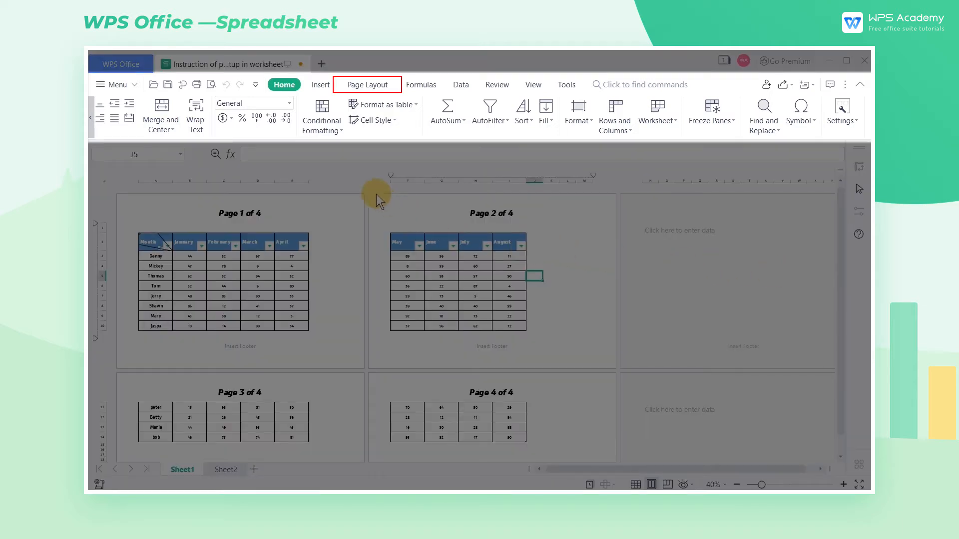
{"action": "left_click", "coordinate": [366, 84]}
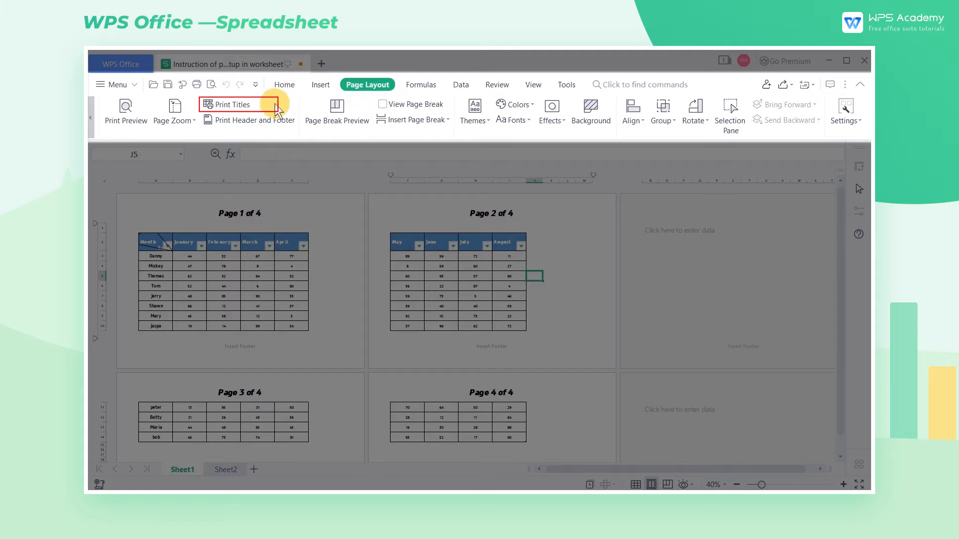
In Print Titles, set print area $A$2:$I$14 and row 2 to repeat at top, then preview page 1.
{"action": "left_click", "coordinate": [231, 104]}
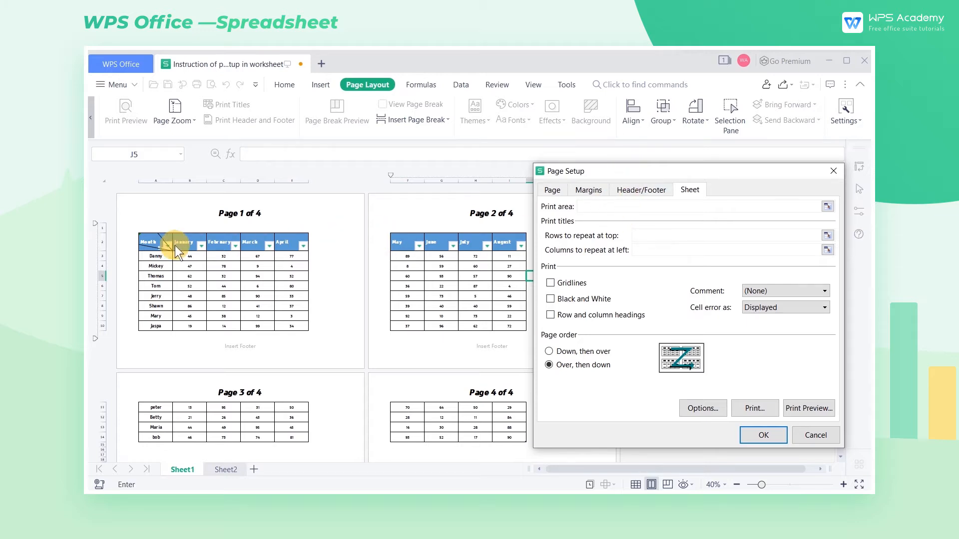
{"action": "left_click_drag", "start_coordinate": [171, 244], "coordinate": [516, 437]}
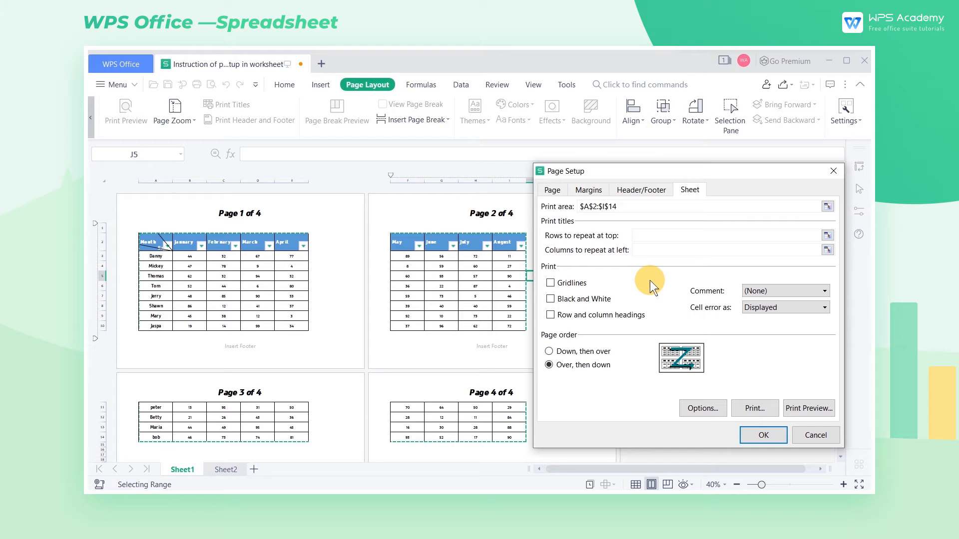
{"action": "left_click", "coordinate": [616, 206]}
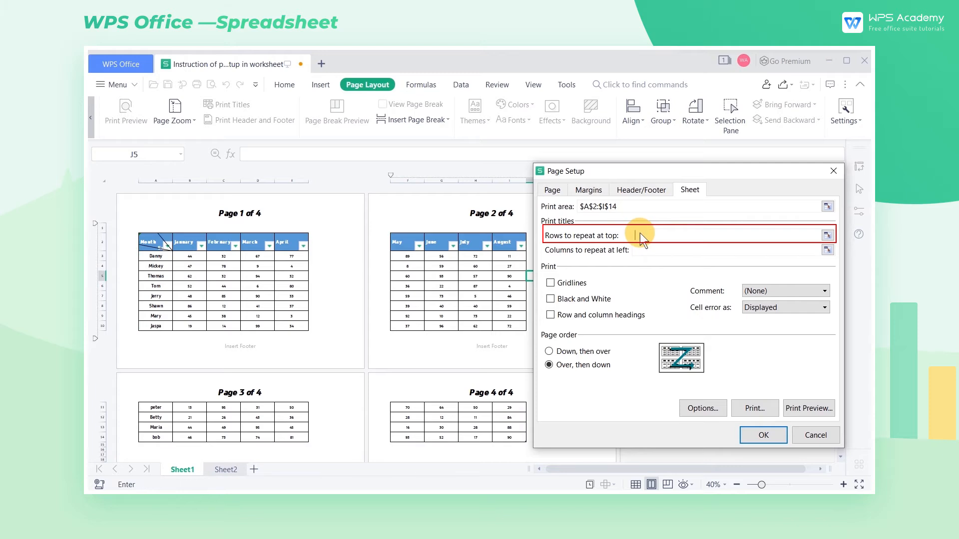
{"action": "left_click", "coordinate": [155, 248]}
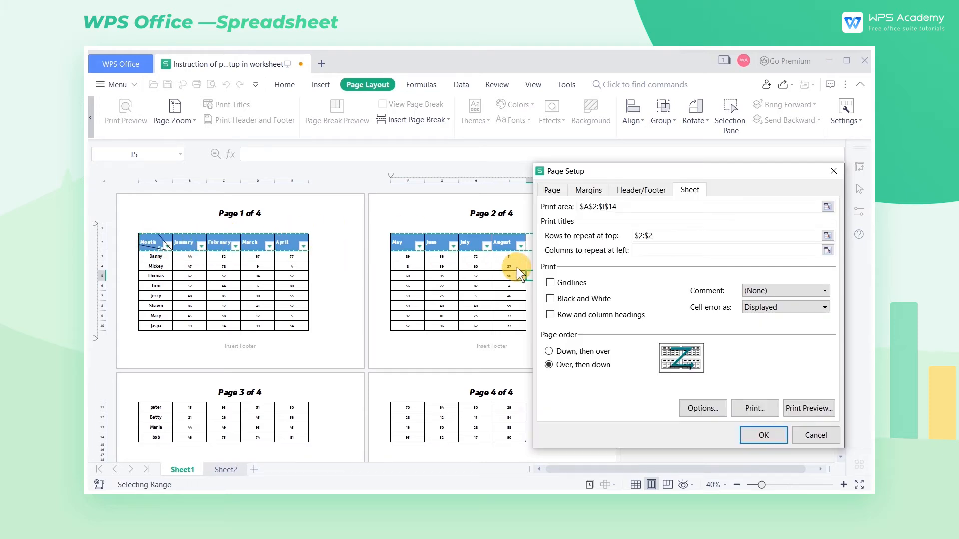
{"action": "left_click", "coordinate": [808, 407]}
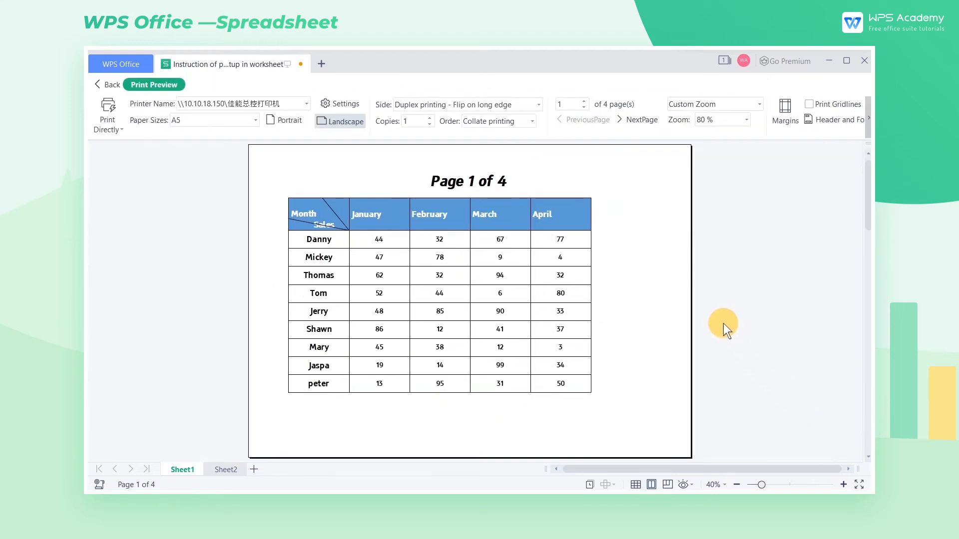
Page through the preview to confirm the month header row repeats, then return to the sheet.
{"action": "left_click", "coordinate": [641, 118]}
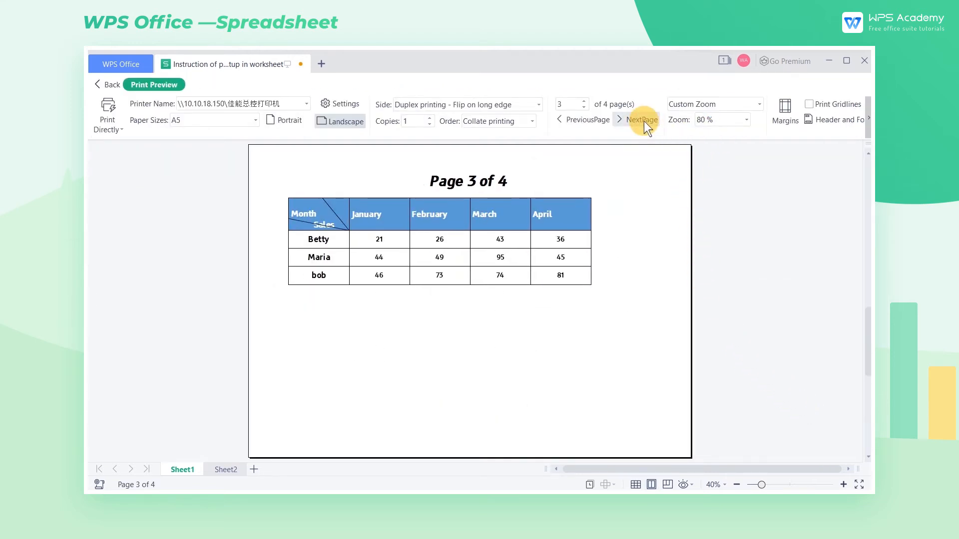
{"action": "left_click", "coordinate": [642, 119]}
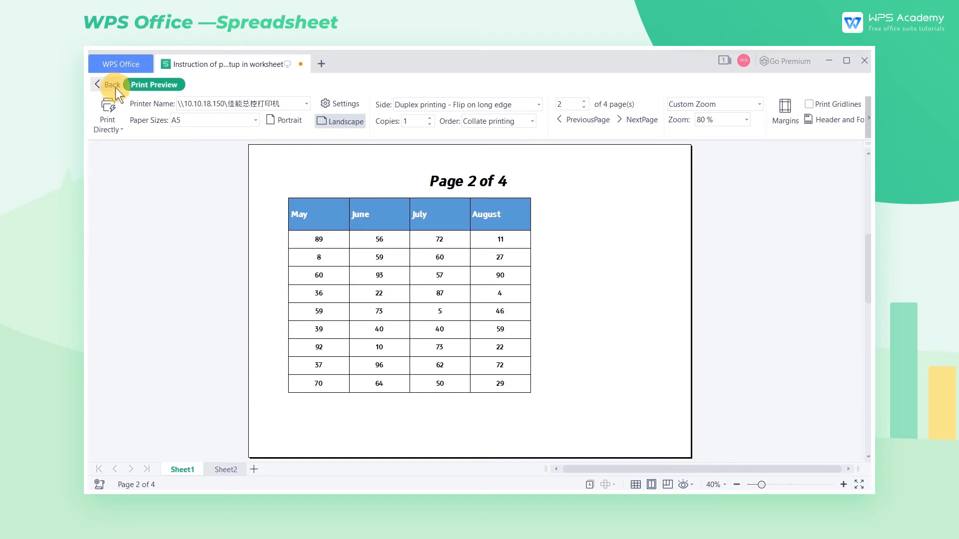
{"action": "left_click", "coordinate": [110, 83]}
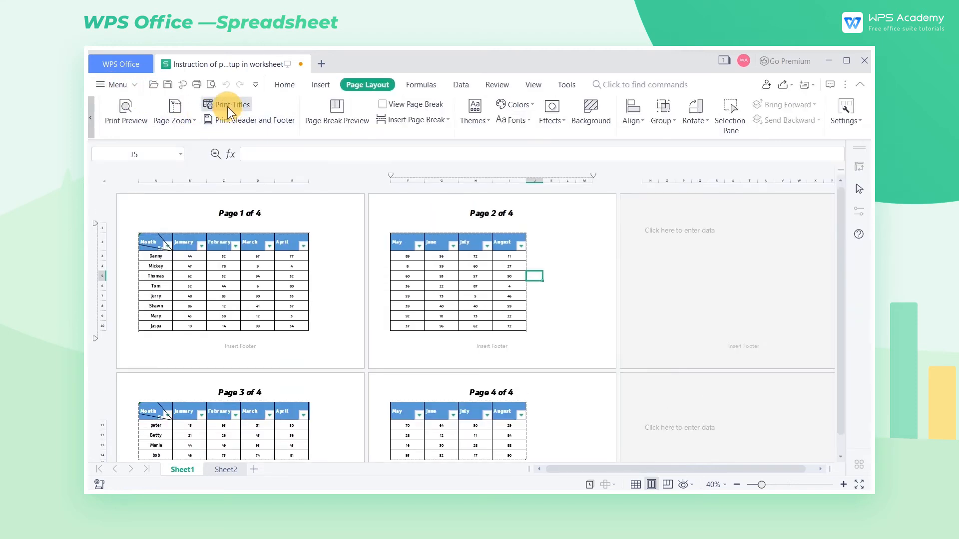
Set column A to repeat at left and preview page 2 showing the names column.
{"action": "left_click", "coordinate": [226, 104]}
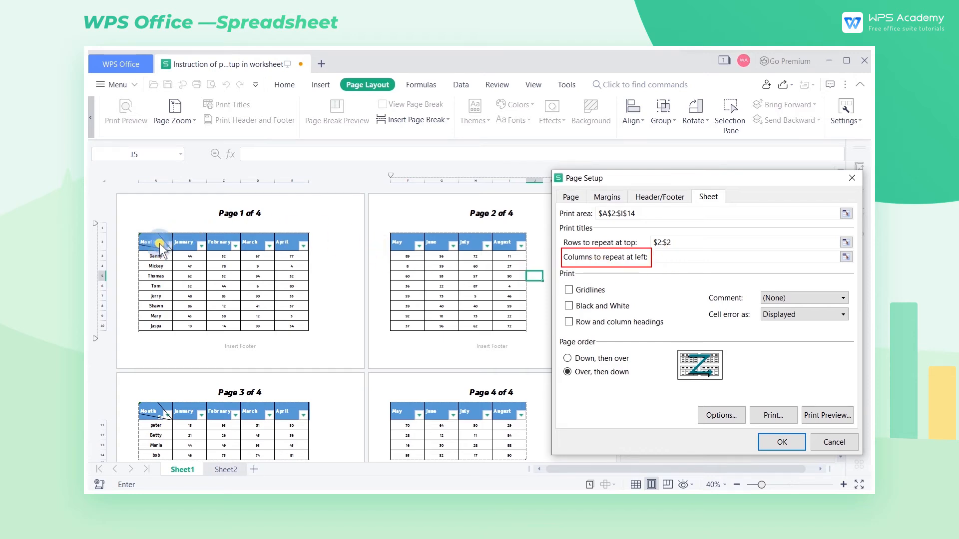
{"action": "left_click", "coordinate": [155, 245]}
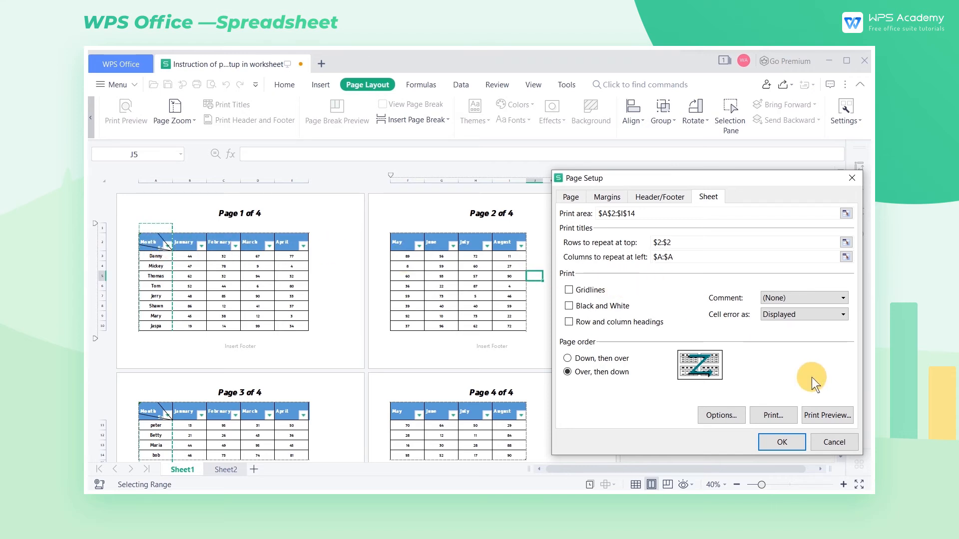
{"action": "left_click", "coordinate": [827, 415]}
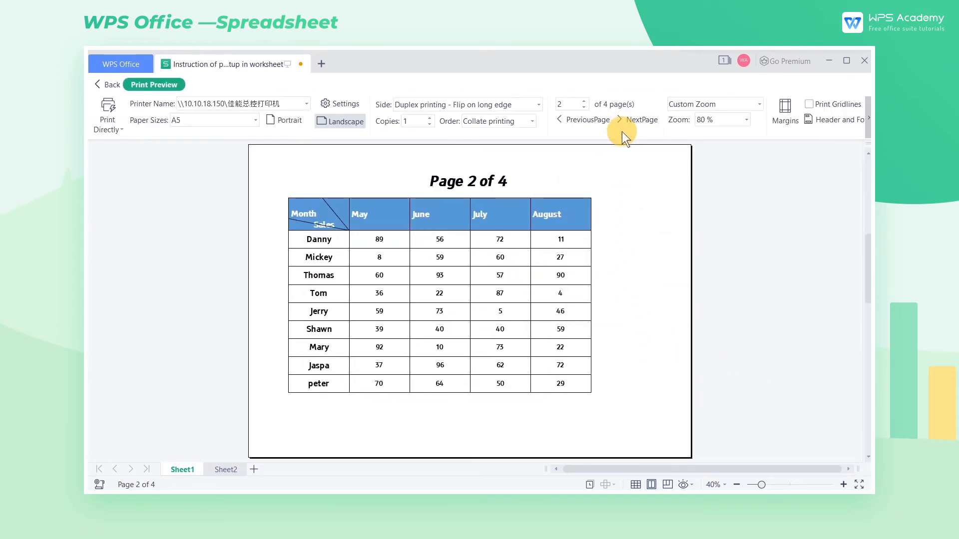
Check the next preview page for the names column, then return to the sheet's page setup.
{"action": "left_click", "coordinate": [641, 120]}
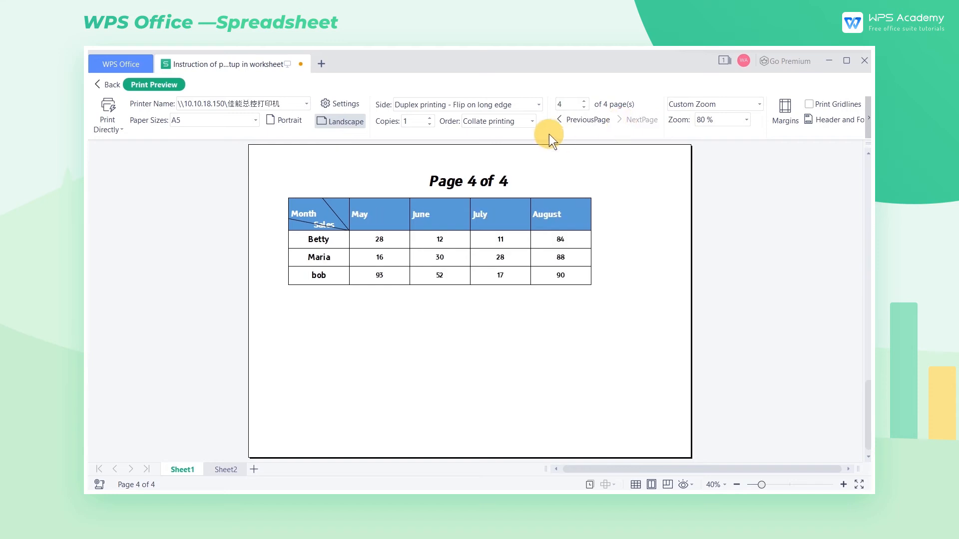
{"action": "left_click", "coordinate": [106, 84]}
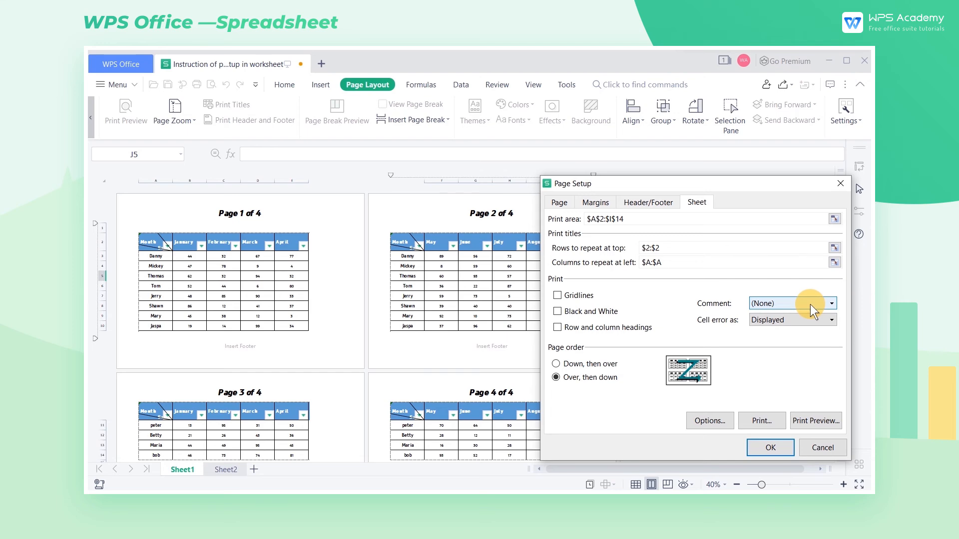
Review comment and cell-error printing, leave page order as Over, then down, and preview page 1.
{"action": "left_click", "coordinate": [830, 319]}
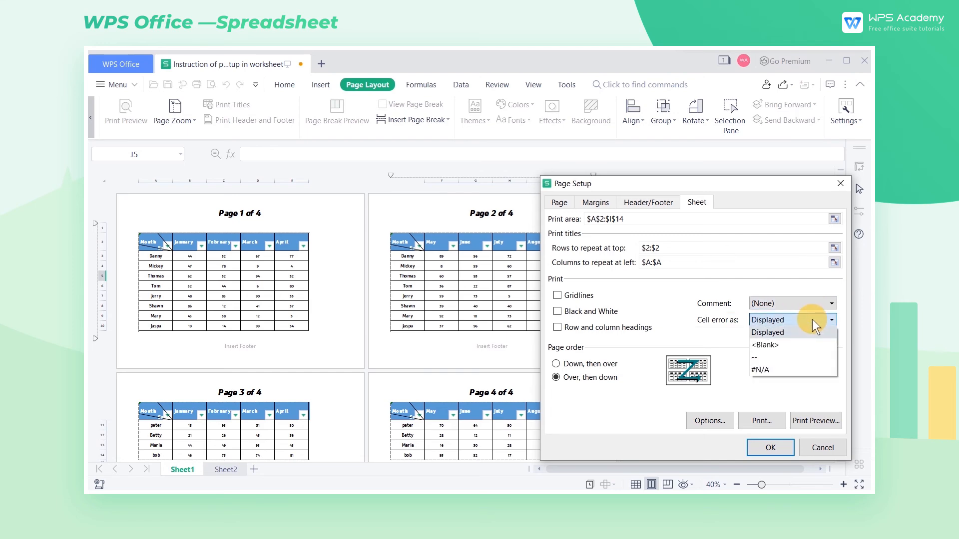
{"action": "left_click", "coordinate": [766, 331]}
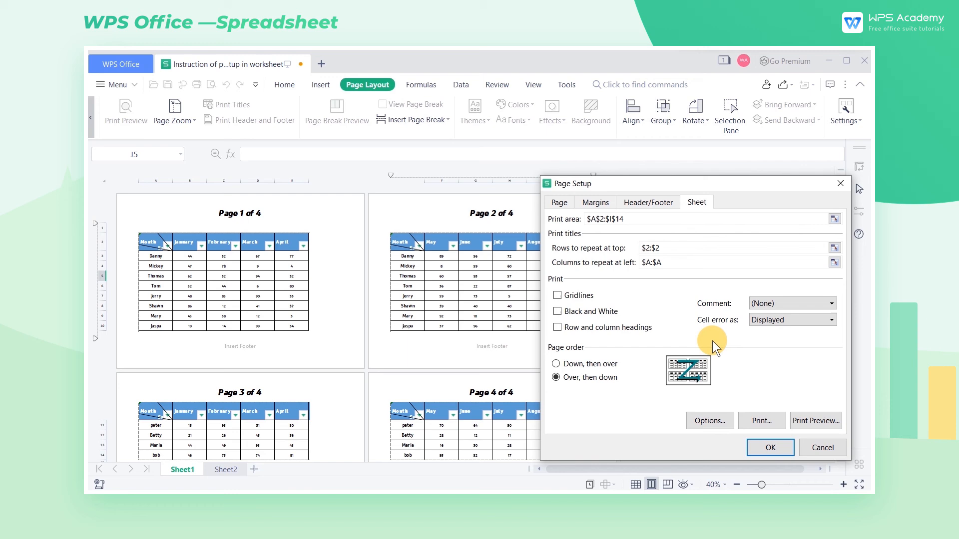
{"action": "left_click", "coordinate": [562, 364]}
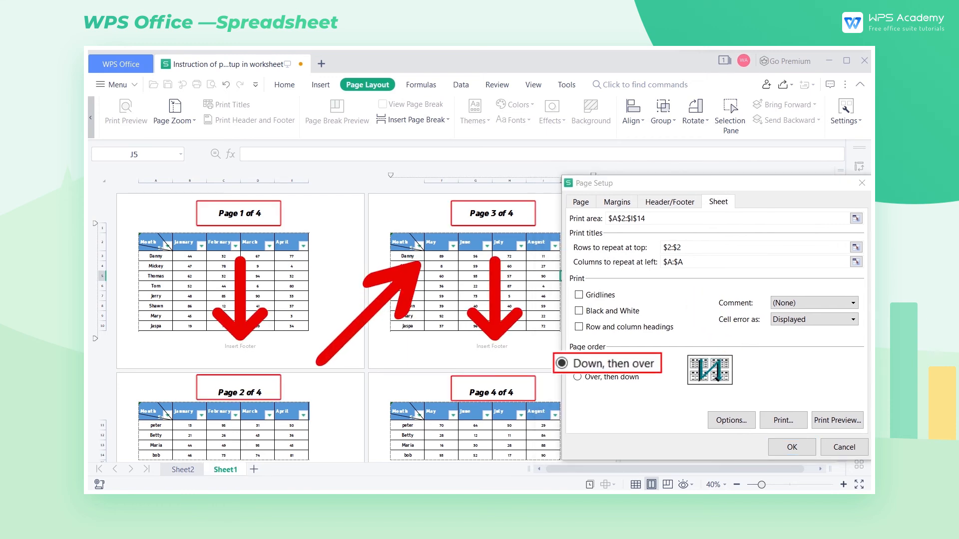
{"action": "left_click", "coordinate": [577, 381]}
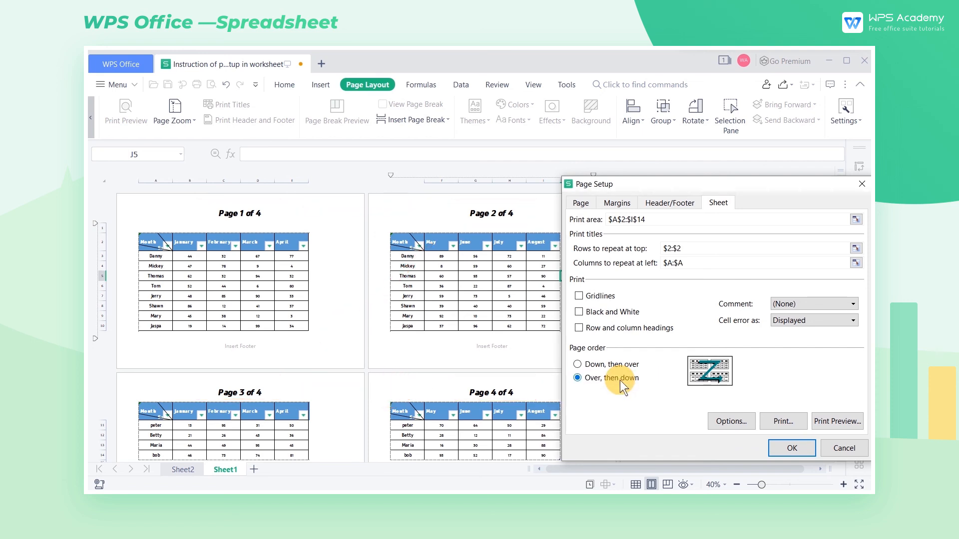
{"action": "left_click", "coordinate": [836, 421]}
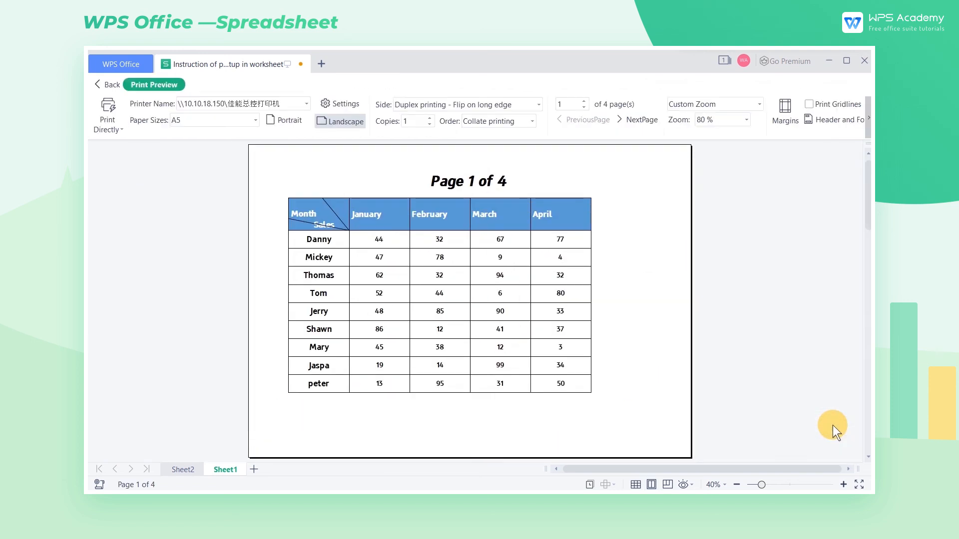
{"action": "mouse_move", "coordinate": [633, 162]}
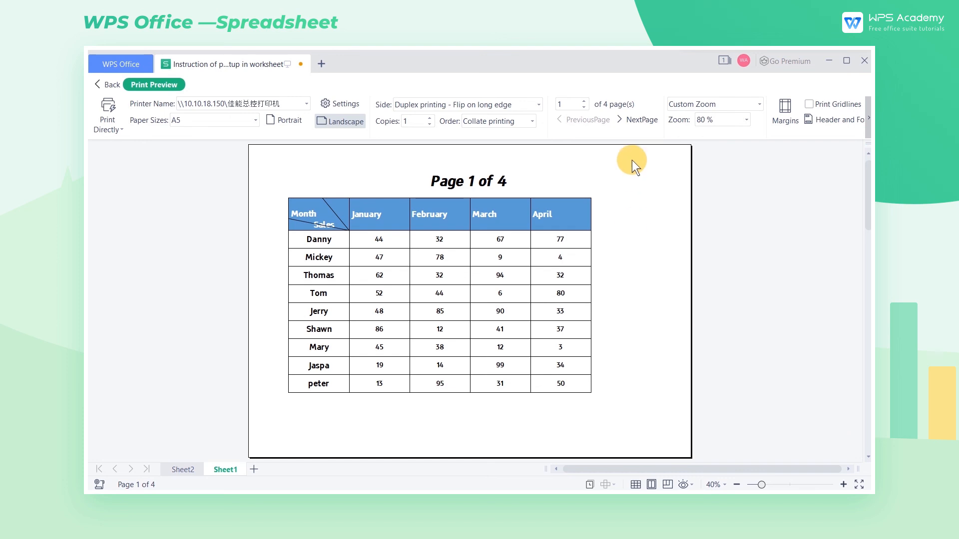